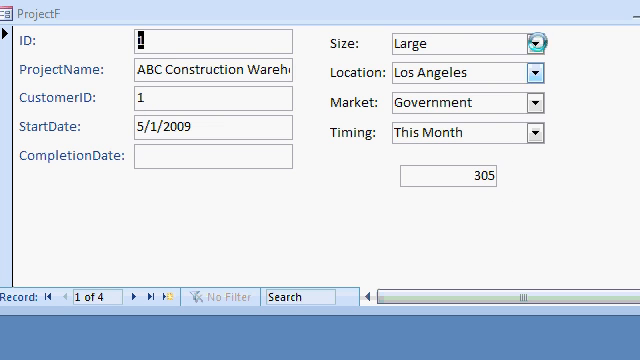
Wrap each combo's Column(2) in VAL() in the Points Control Source so Points shows 35
left_click(543, 72)
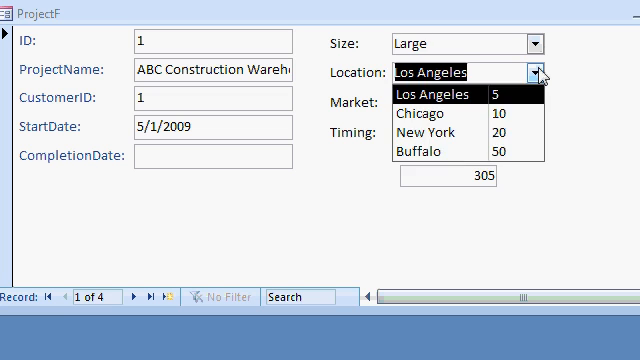
left_click(432, 92)
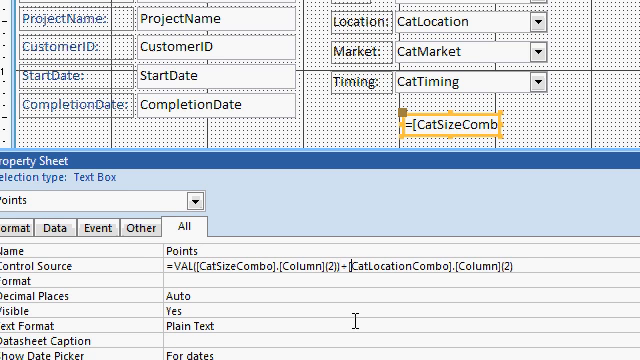
type("VAL(")
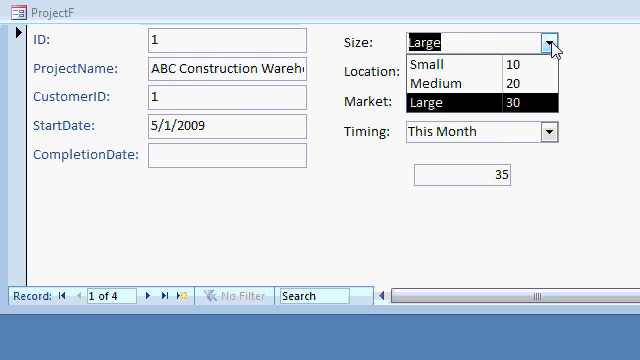
Review the Size and Location point choices, then move to Park School Gymnasium to set its Size
left_click(551, 72)
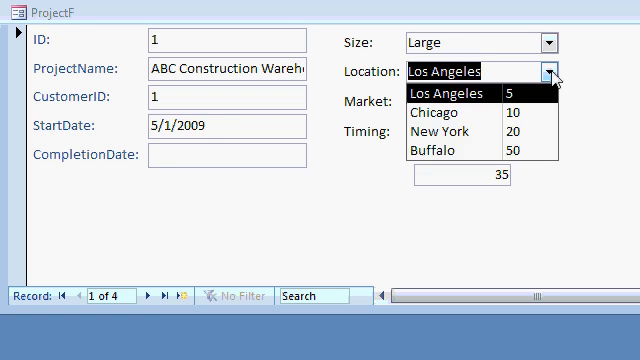
left_click(450, 93)
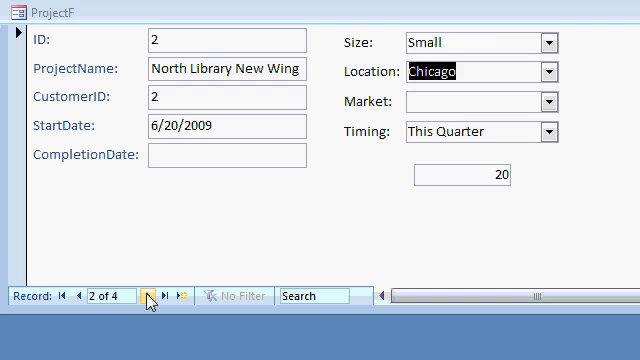
left_click(144, 294)
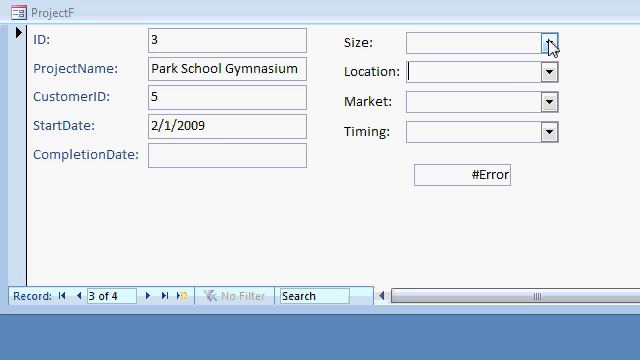
left_click(549, 45)
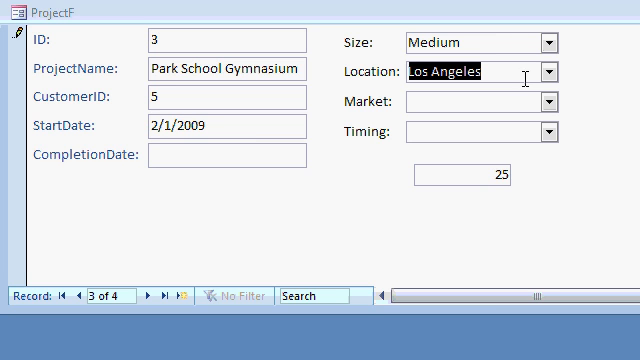
mouse_move(615, 95)
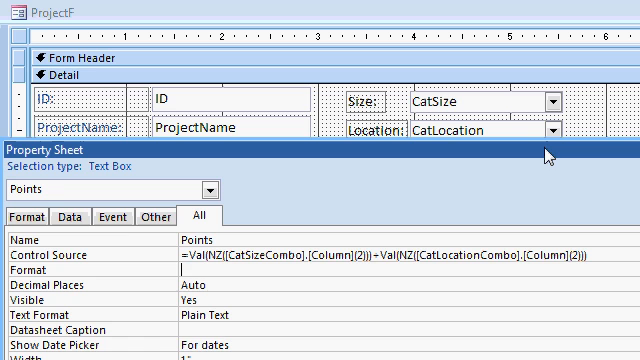
mouse_move(502, 120)
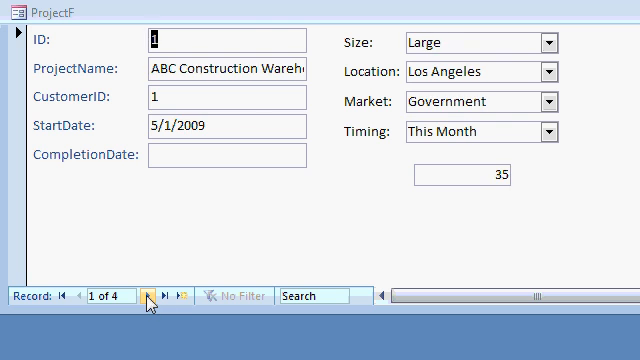
Move to HMS Plumbing Office (record 4) and set its size to Large
left_click(146, 295)
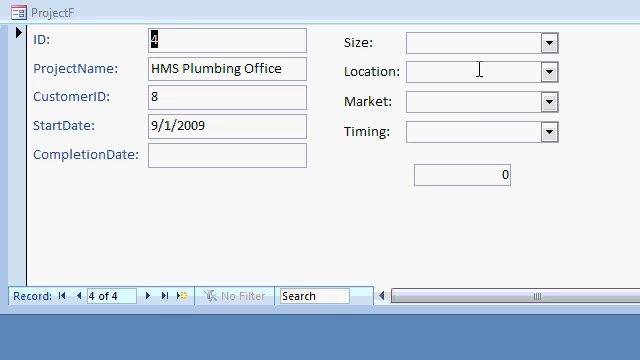
left_click(553, 42)
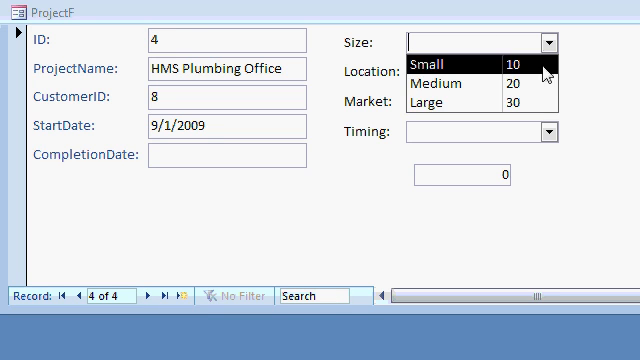
left_click(437, 100)
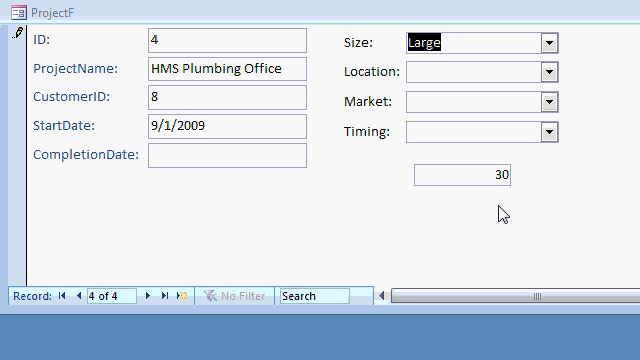
mouse_move(372, 104)
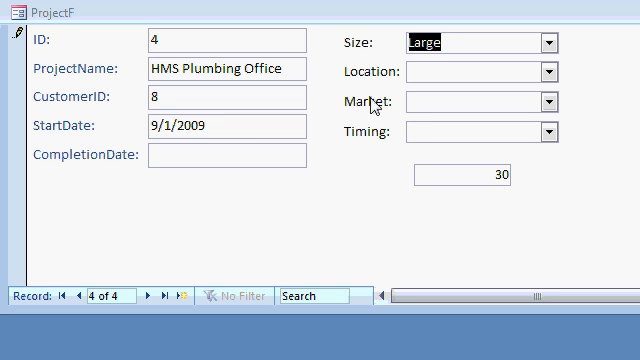
mouse_move(388, 128)
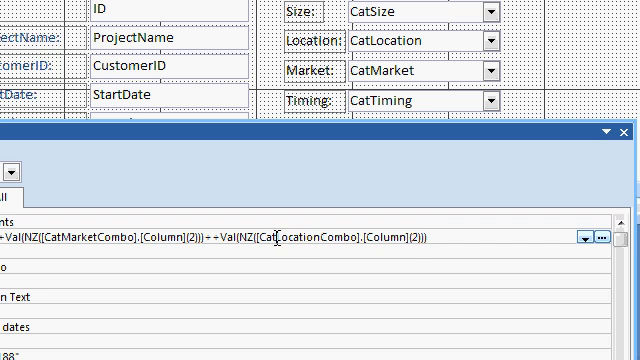
Append the CatMarketCombo and CatTimingCombo Val(NZ()) terms to the Points formula
type("CatTimingCombo")
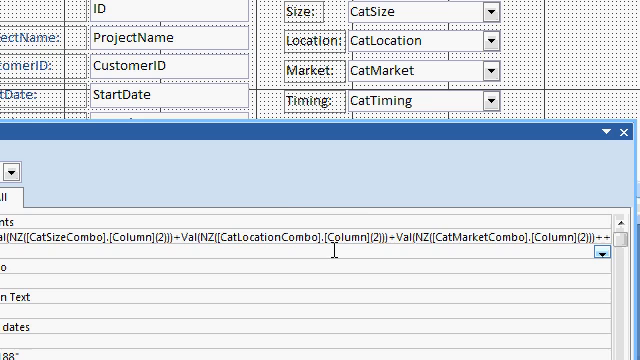
left_click(639, 135)
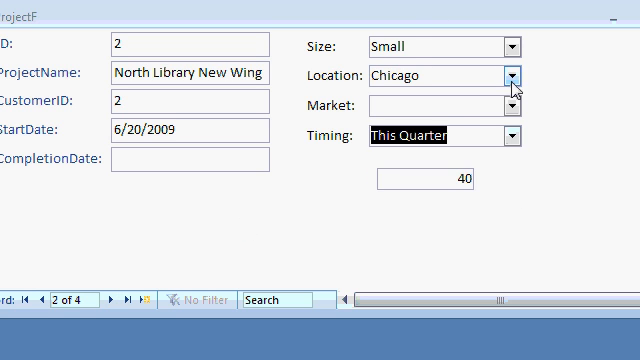
Step through project records checking Points, ending on ABC Construction Warehouse at 85
left_click(516, 46)
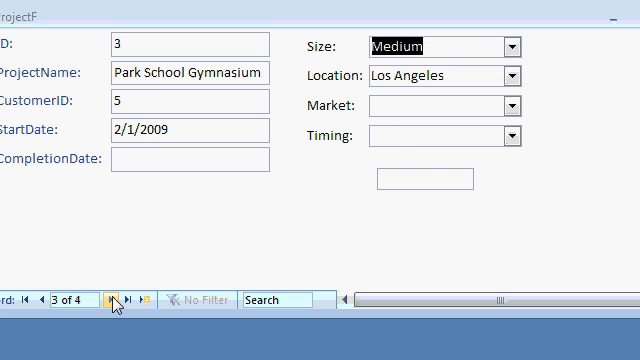
left_click(110, 299)
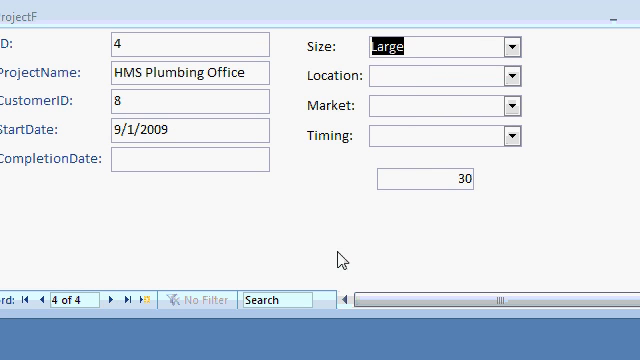
mouse_move(400, 228)
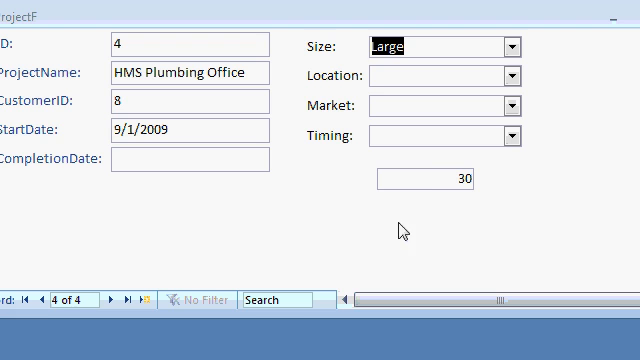
mouse_move(496, 211)
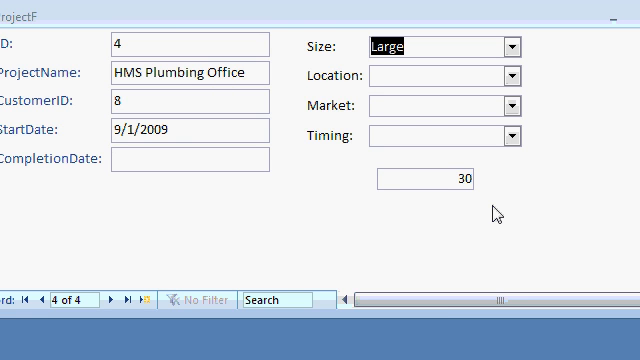
left_click(17, 299)
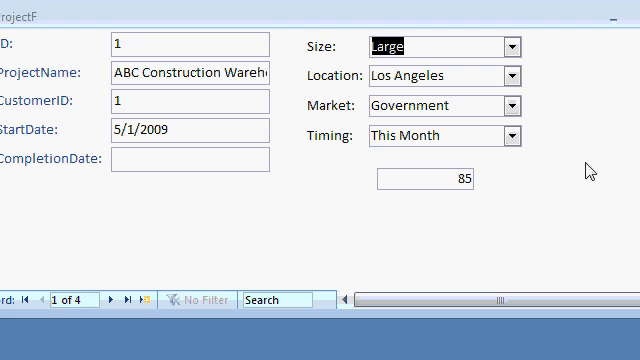
mouse_move(559, 183)
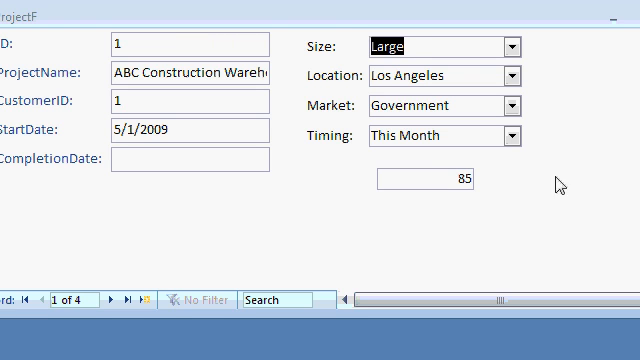
Close the ProjectF form window
left_click(448, 180)
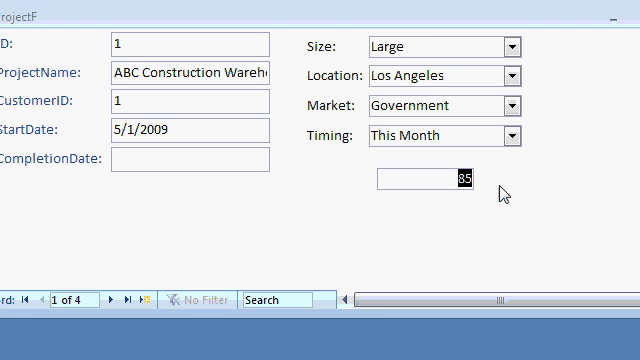
mouse_move(490, 190)
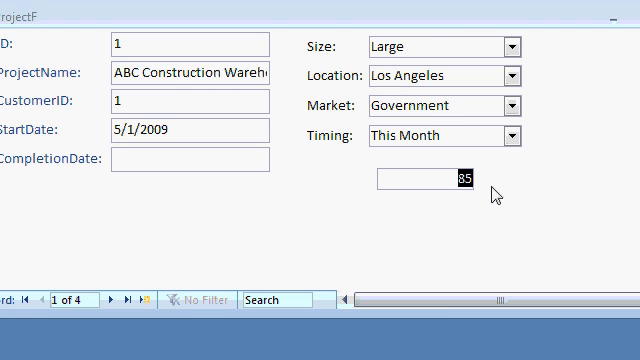
mouse_move(540, 195)
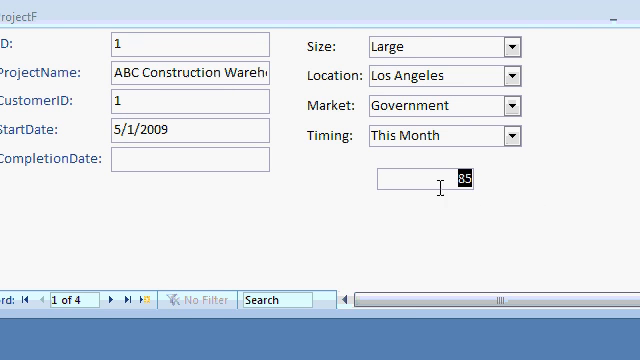
mouse_move(479, 224)
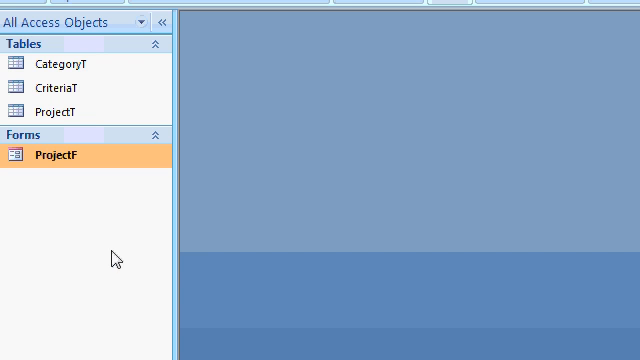
mouse_move(99, 209)
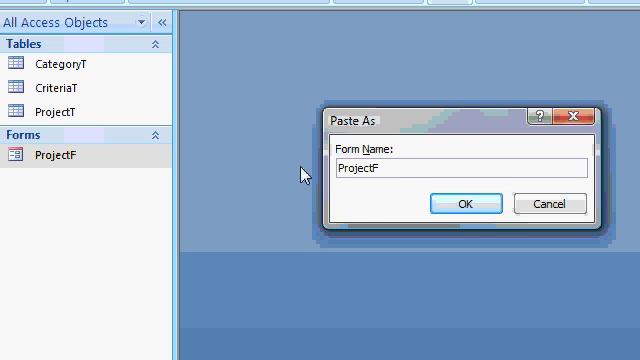
Confirm the ProjectF2 copy, then select and open the ProjectT table
left_click(464, 203)
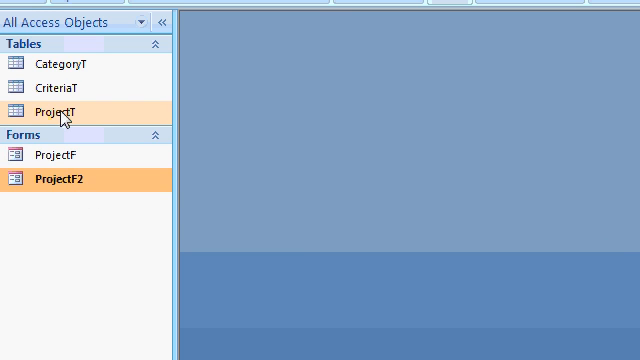
left_click(60, 106)
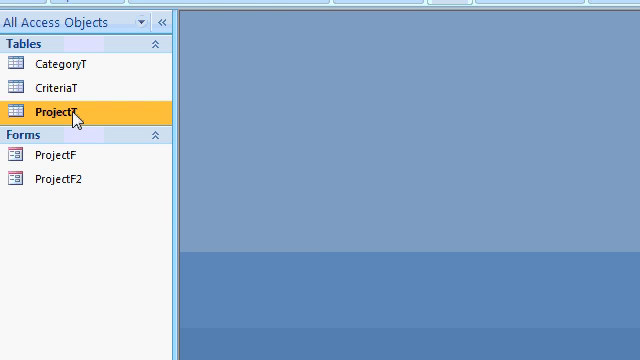
double_click(54, 109)
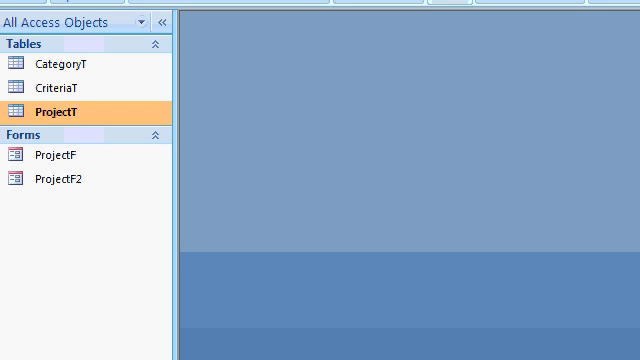
Open ProjectF2 in Design view, select the formula text box and enter projectName
right_click(60, 185)
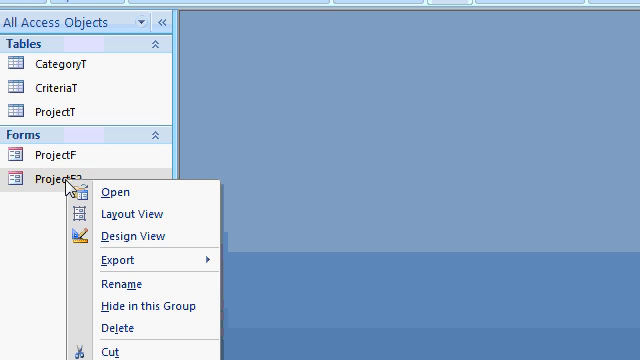
mouse_move(130, 236)
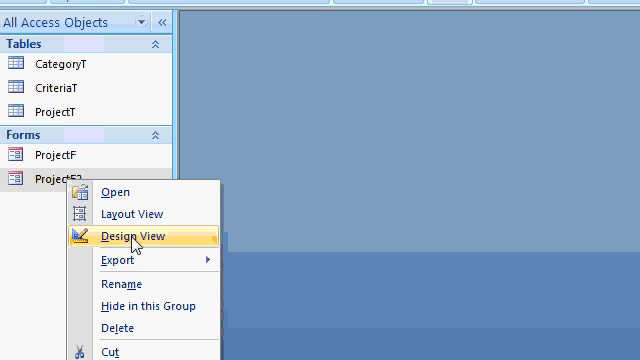
left_click(129, 234)
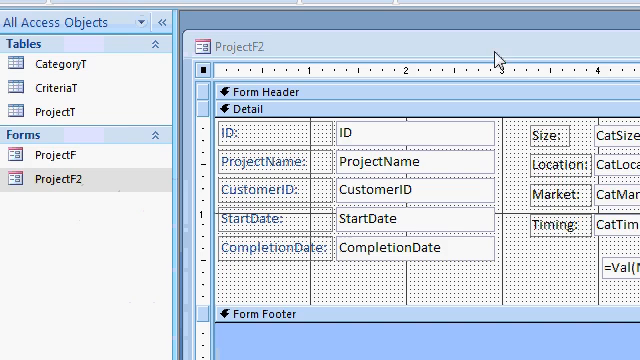
left_click(158, 18)
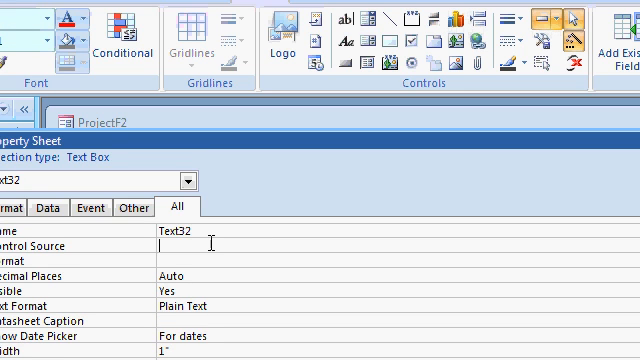
type("projectName")
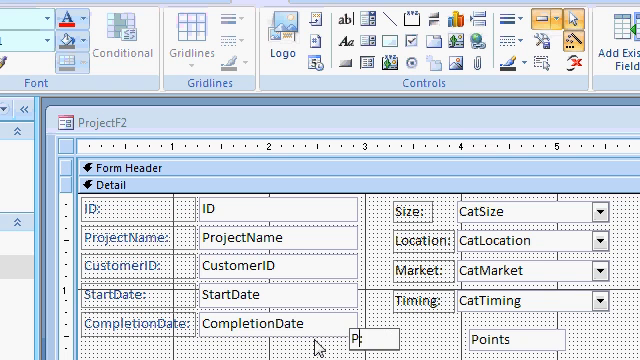
Finish the Points: label and open the CatSizeCombo After Update event code
left_click(360, 336)
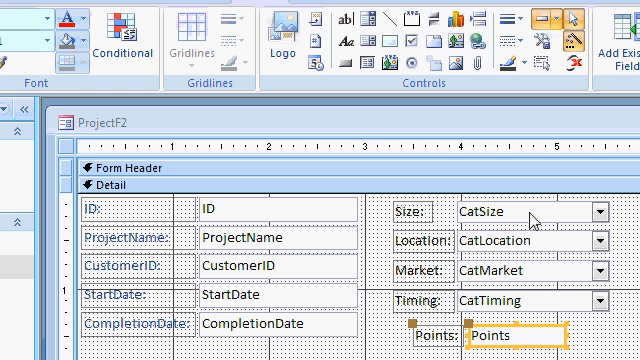
mouse_move(545, 218)
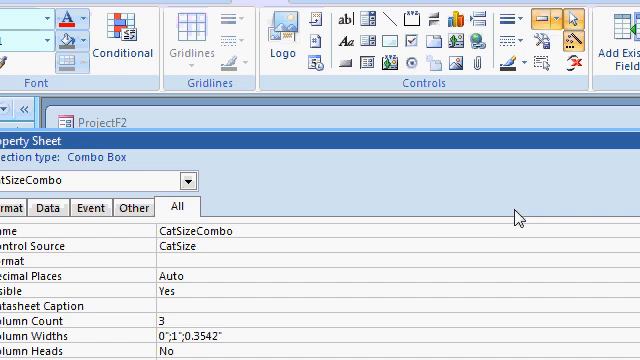
left_click(83, 202)
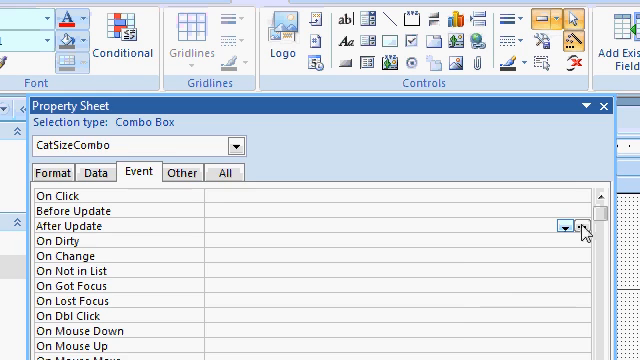
left_click(589, 228)
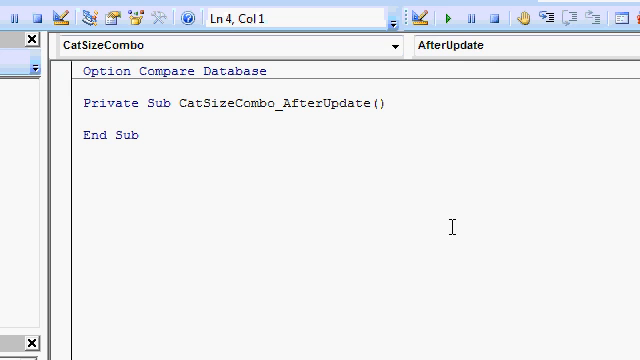
mouse_move(357, 92)
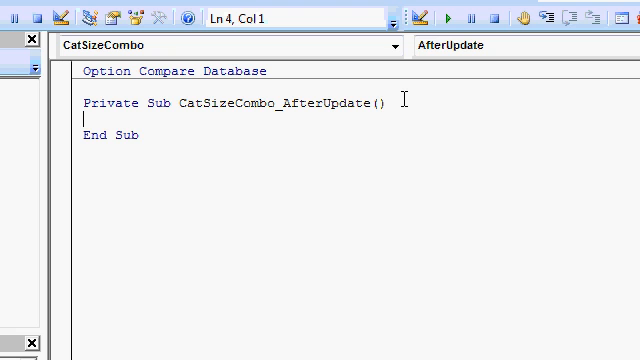
Type Private Sub CalculatePoints on a new line above the CatSizeCombo AfterUpdate procedure
key("Return")
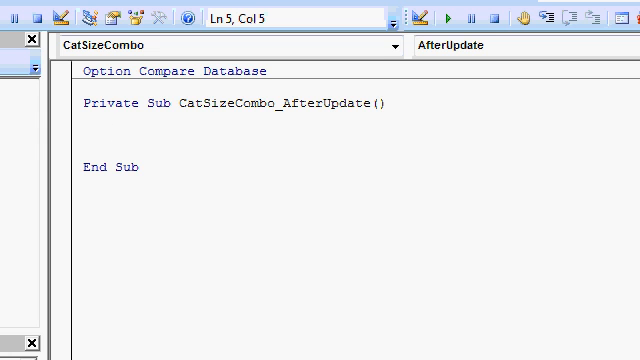
left_click(90, 103)
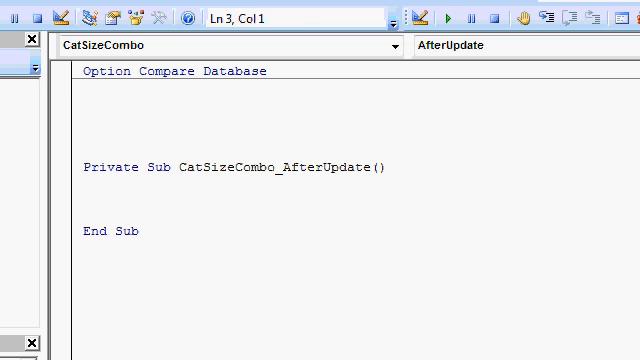
type("pri")
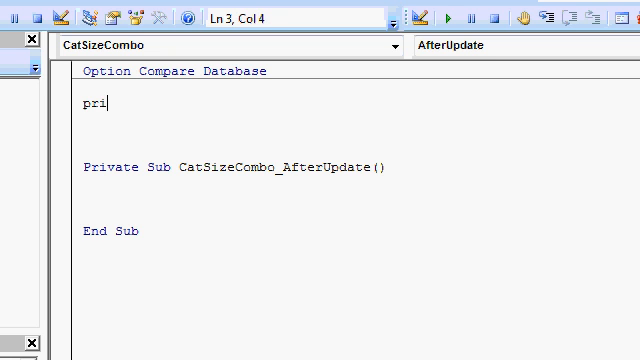
type("vate sub")
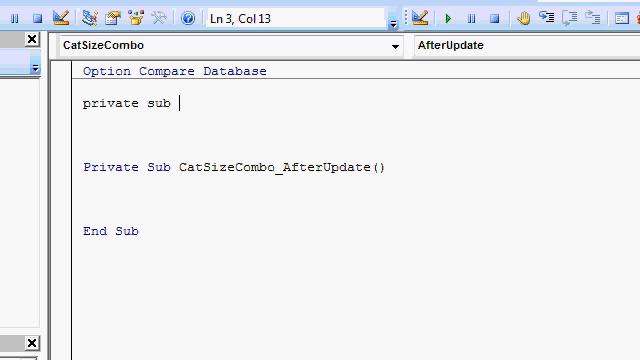
type("CalculatePoints(")
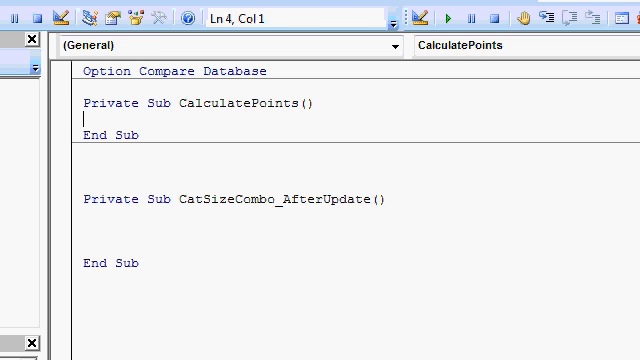
Add 'Points = Points + Val(Nz(CatSize.Column(2)))' to CalculatePoints and call it from CatSizeCombo_AfterUpdate
key("Return")
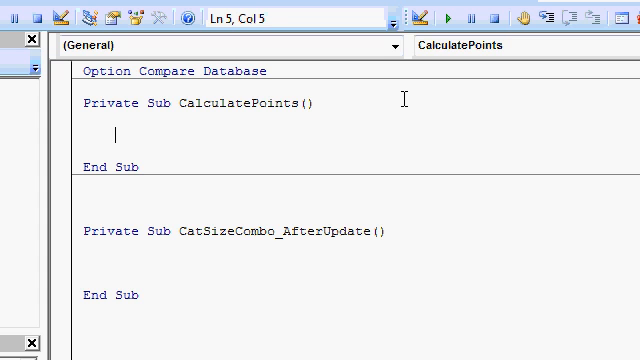
type("Points = 0")
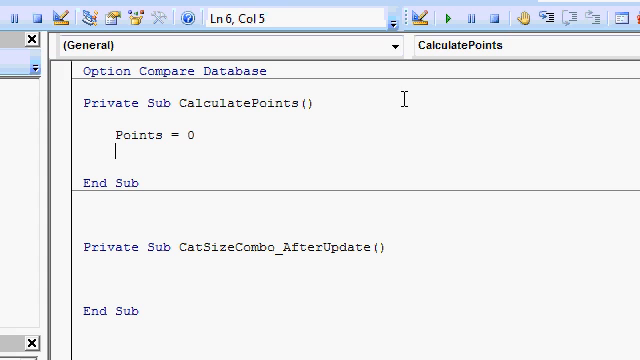
type("Points =")
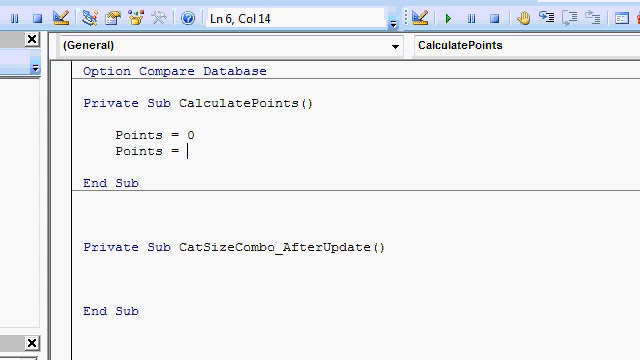
type("Points +")
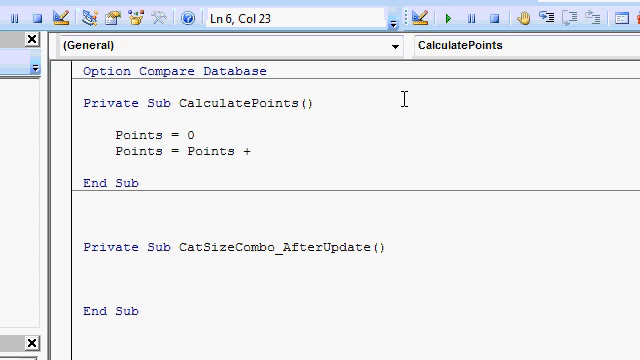
type("Val(")
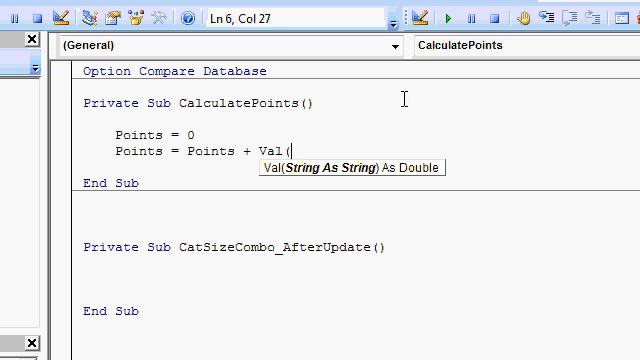
type("Nz")
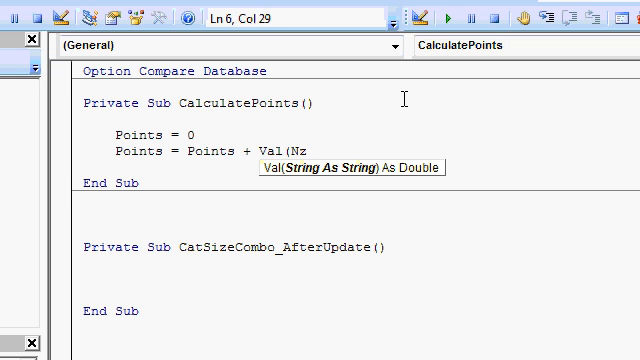
type("(")
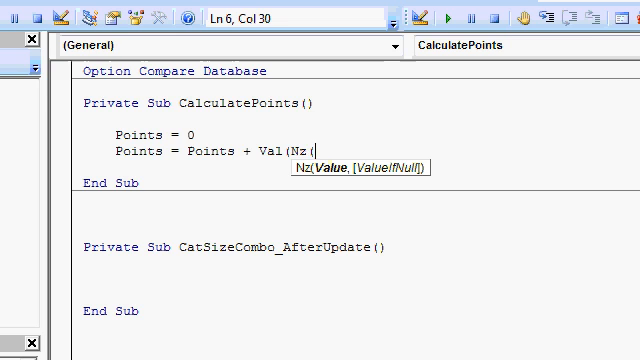
type("Cat")
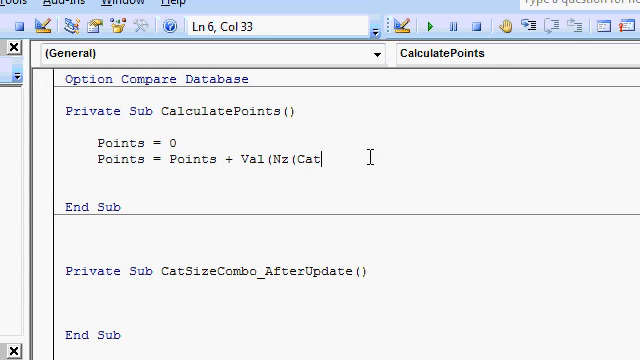
type("Size.Column(2")
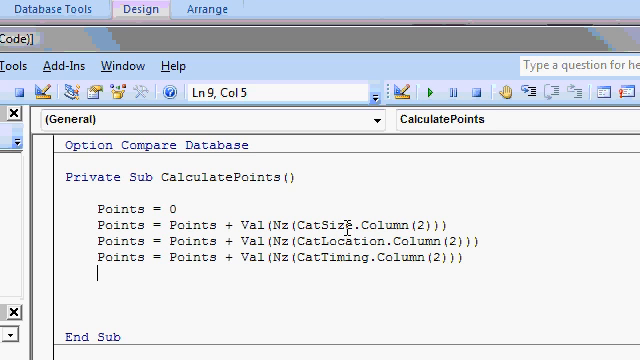
type("Points = Points + Val(Nz(CatSize.Column(2)))")
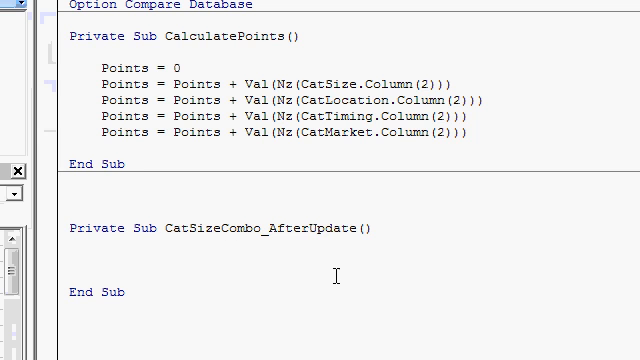
double_click(220, 37)
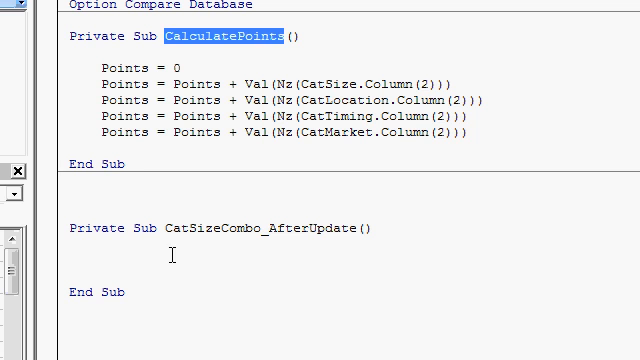
type("CalculatePoints")
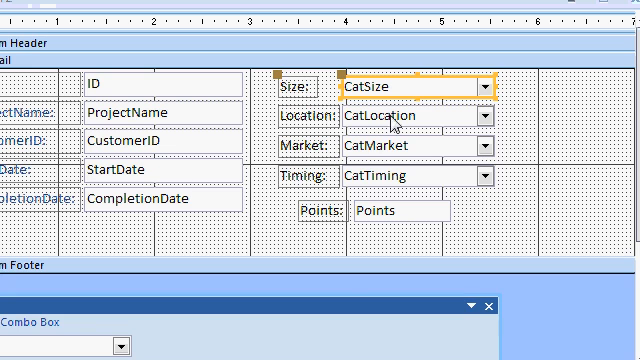
Make the Location combo box's After Update event call CalculatePoints
left_click(410, 116)
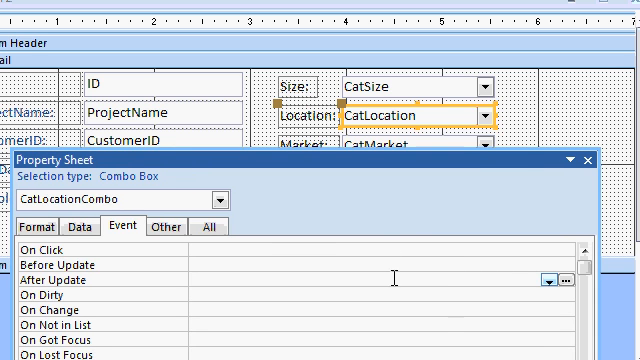
left_click(570, 280)
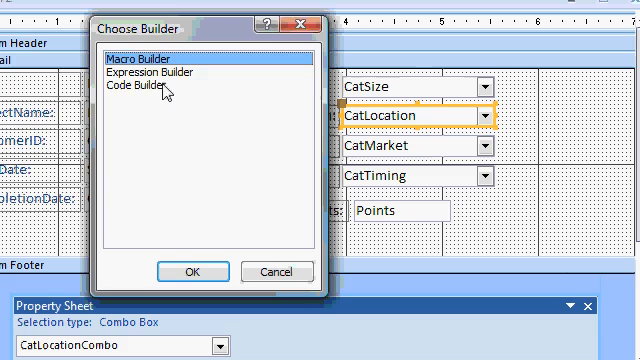
left_click(195, 271)
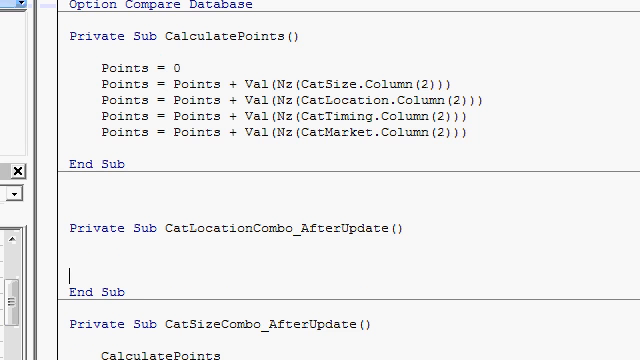
type("CalculatePoints")
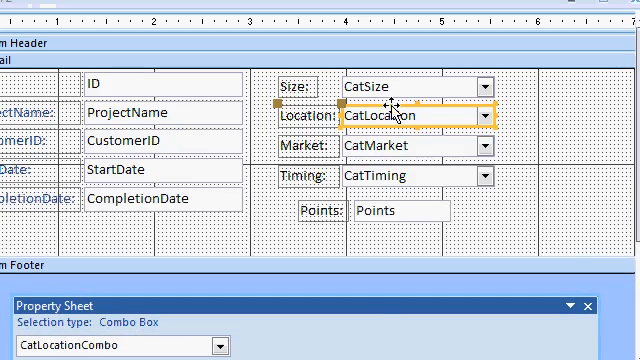
Start an After Update event procedure for the Timing combo box
left_click(410, 146)
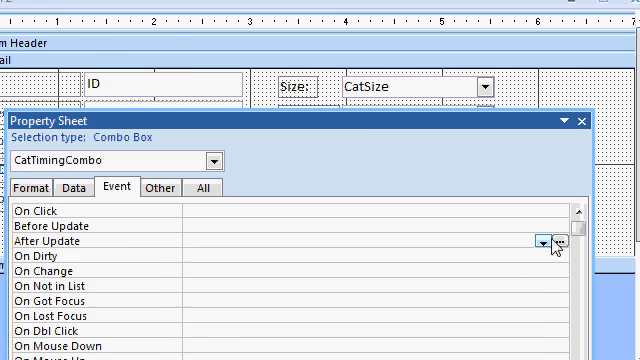
left_click(565, 242)
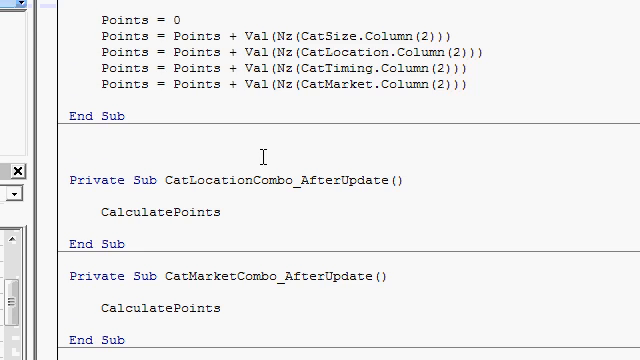
scroll("down", 3)
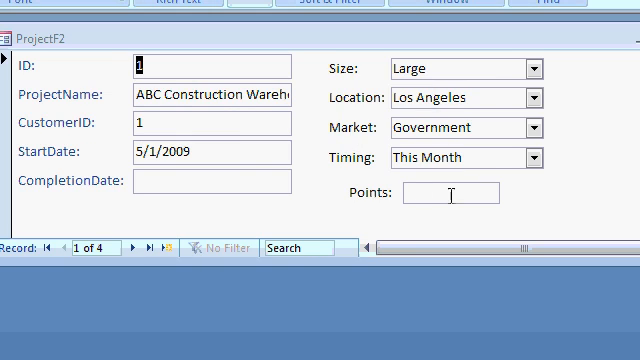
Set record 1's Size to Small and dismiss the 'Method or data member not found' error
left_click(538, 67)
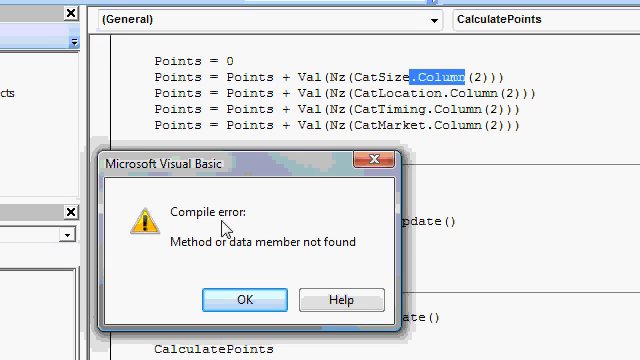
mouse_move(335, 280)
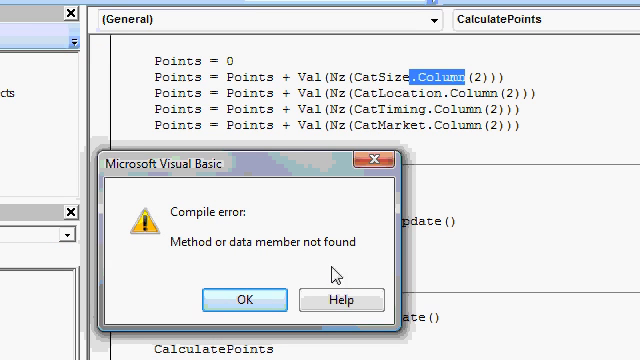
left_click(244, 299)
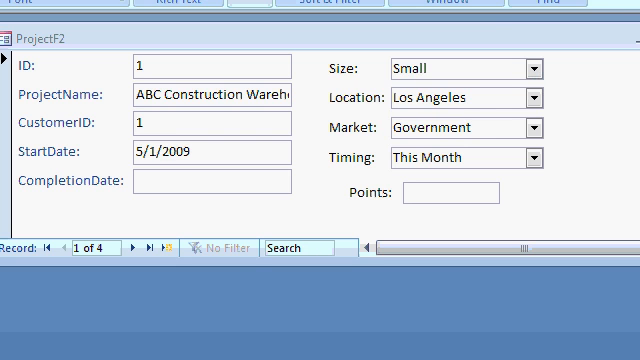
Set Size to Medium, Market to Educational, then adjust Timing and the second project's Market
left_click(536, 68)
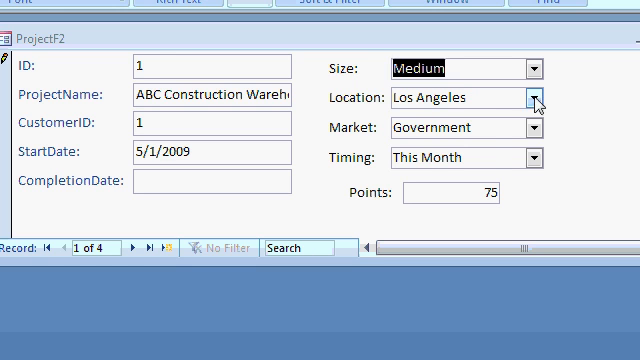
left_click(543, 129)
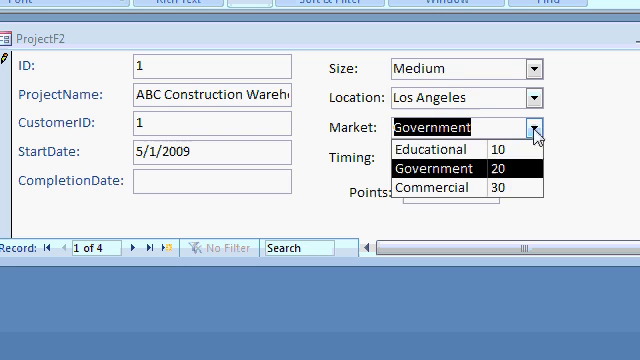
left_click(440, 152)
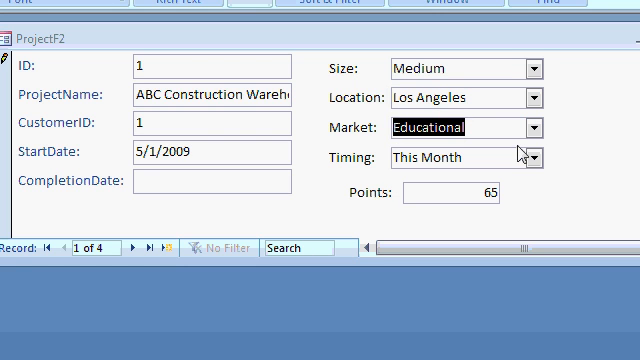
left_click(541, 158)
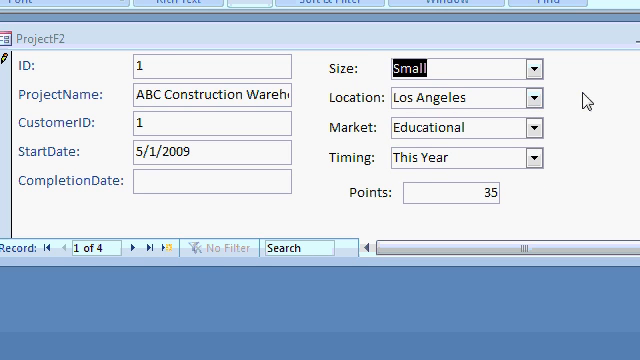
mouse_move(138, 248)
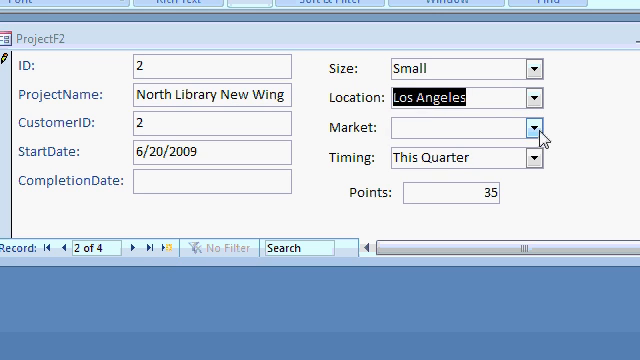
left_click(528, 157)
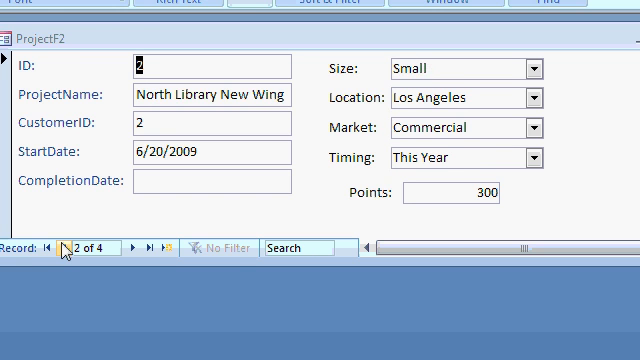
mouse_move(461, 218)
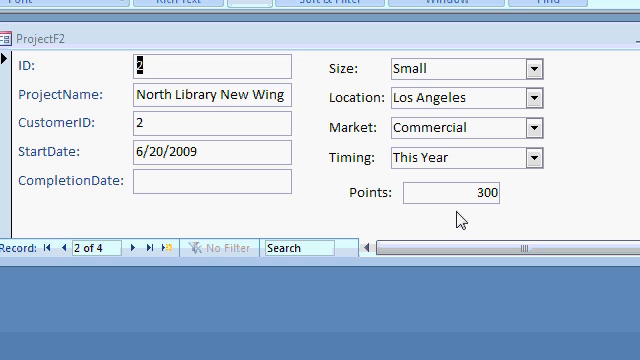